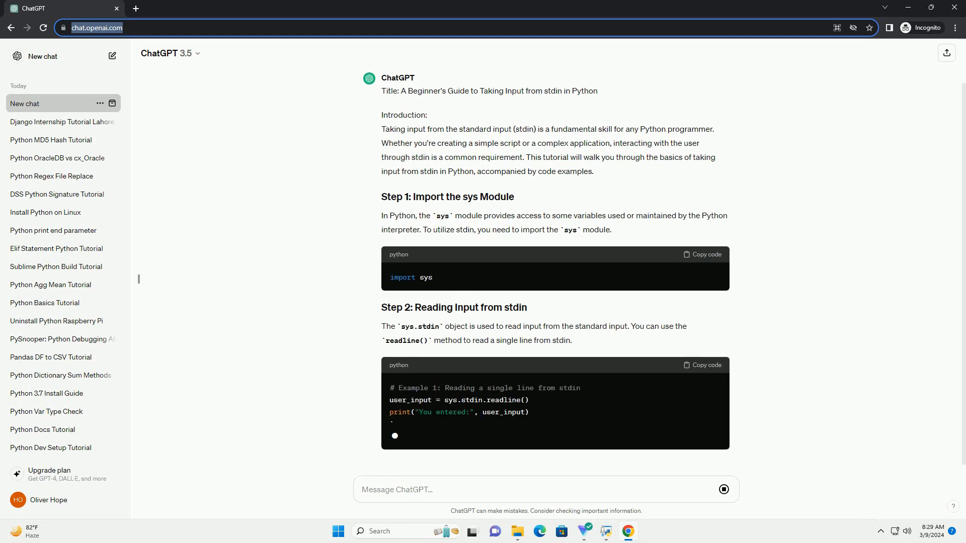
scroll(down, 3)
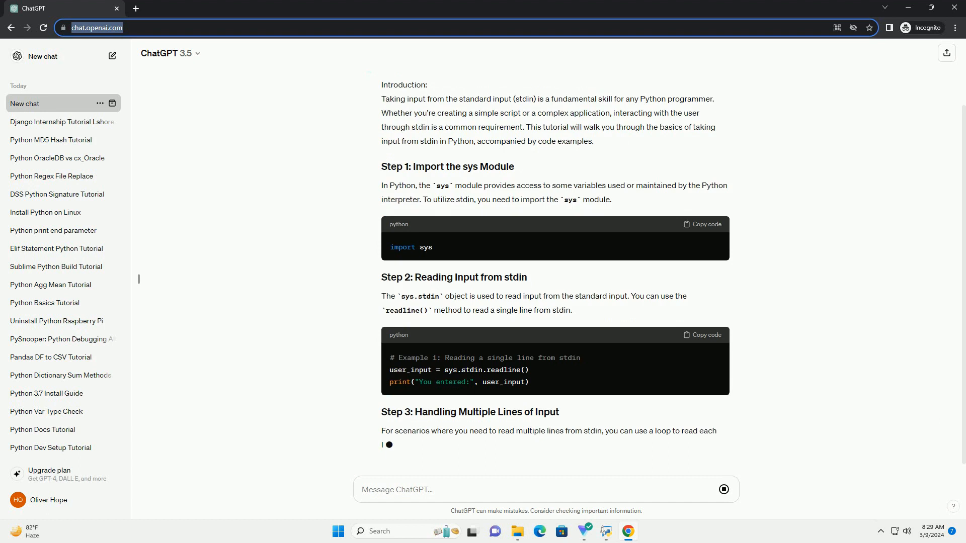
scroll(down, 3)
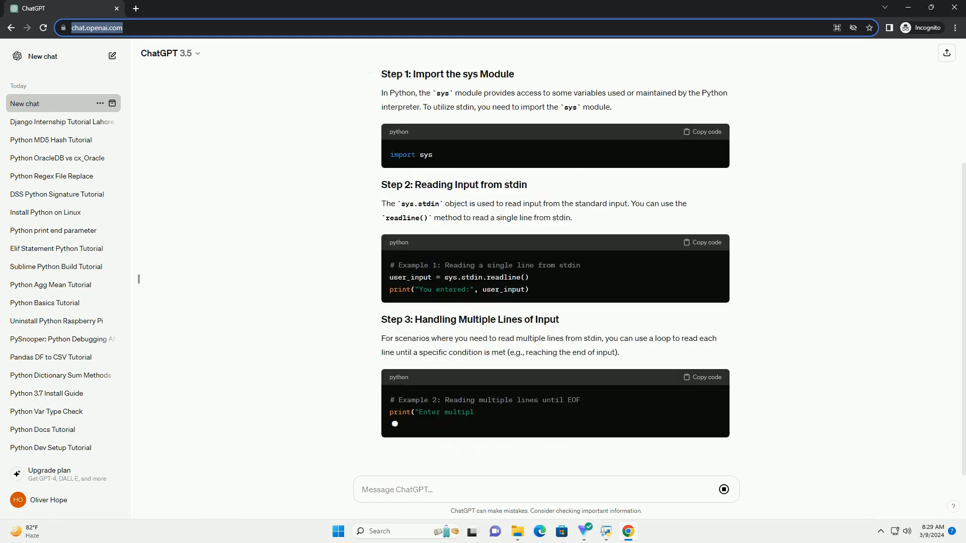
scroll(down, 3)
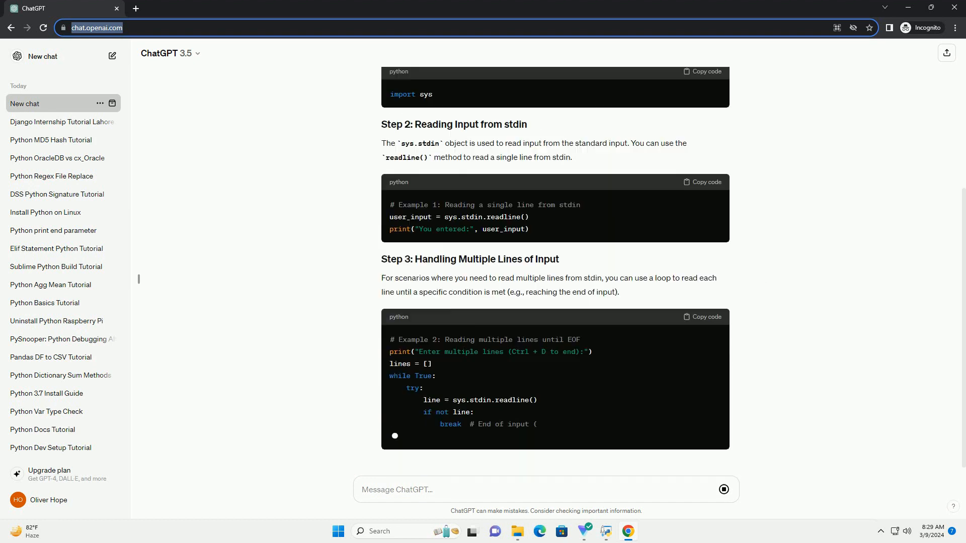
scroll(down, 3)
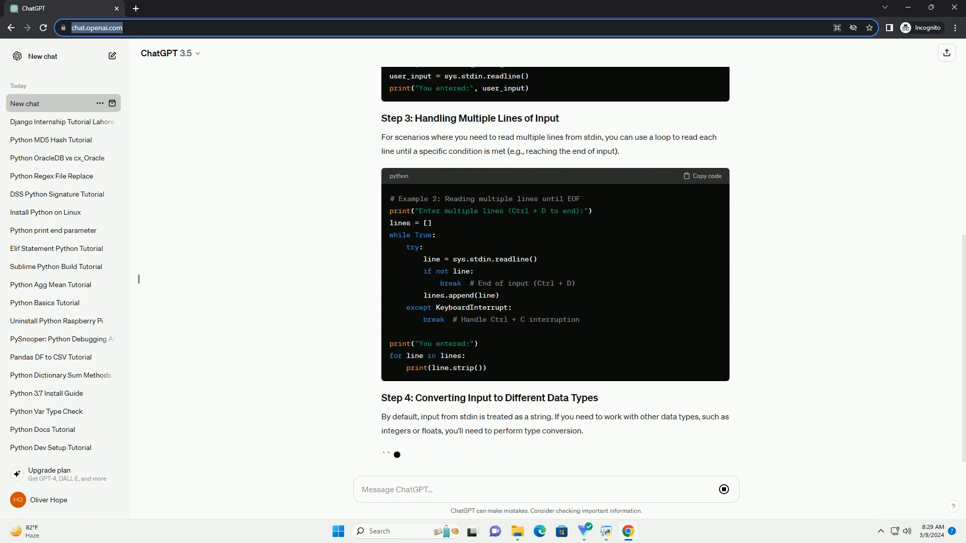
scroll(down, 3)
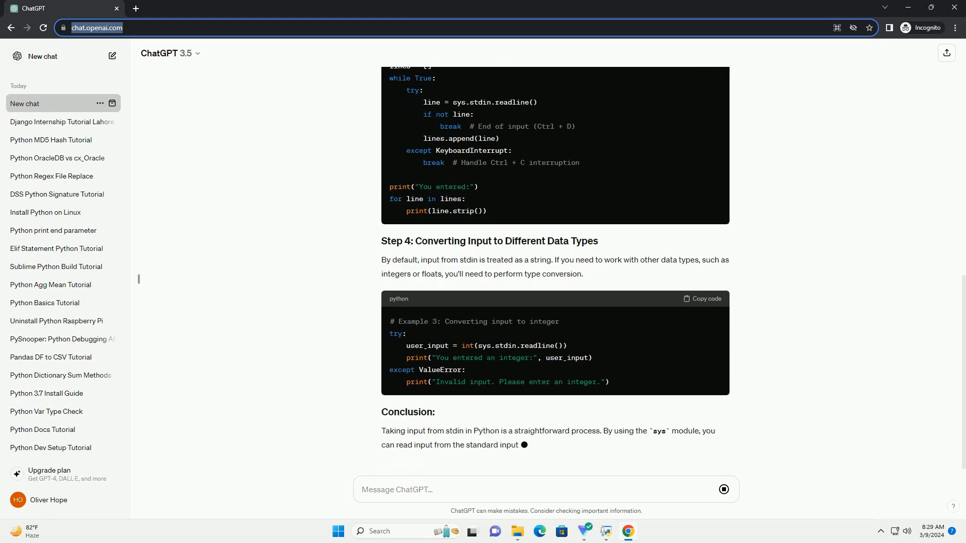
scroll(down, 3)
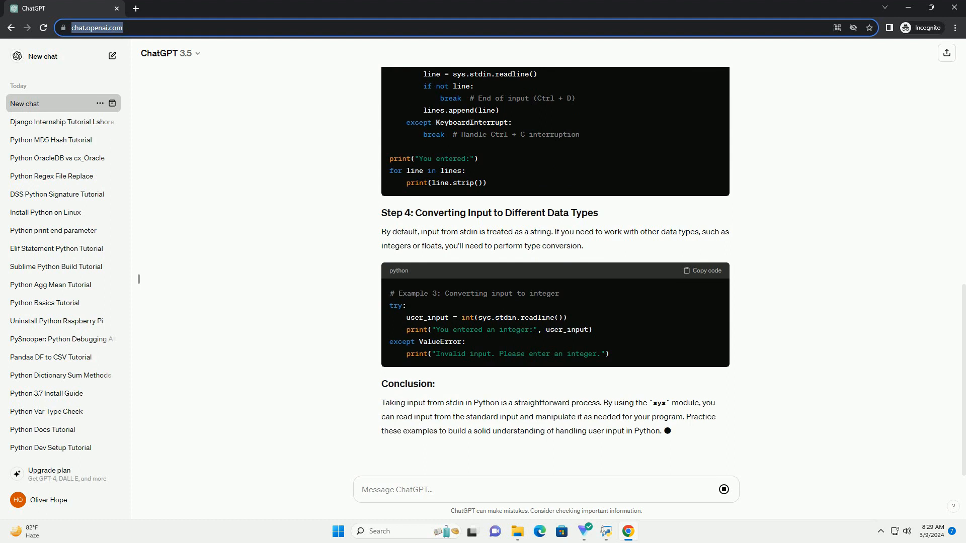